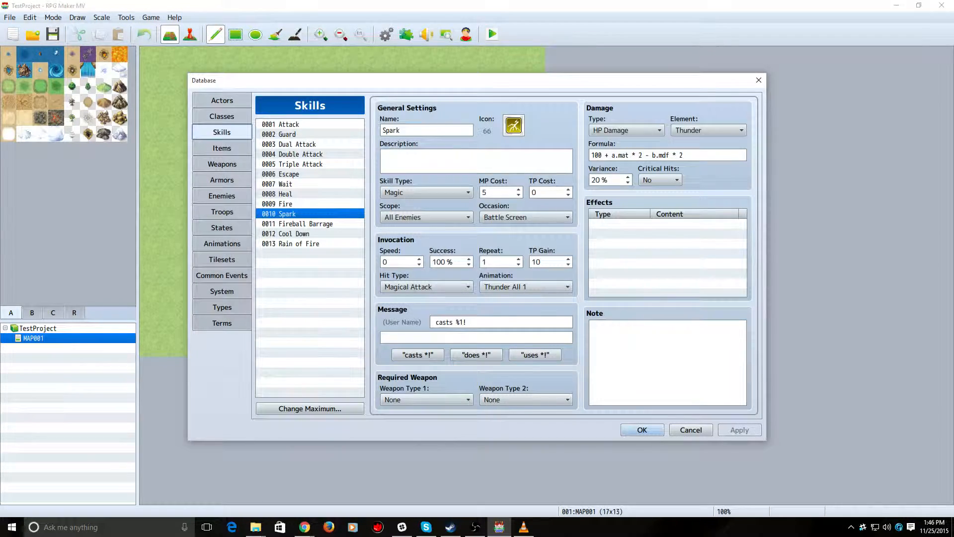
- Launch a battle test for the Slime*2 troop from the Troops database
left_click(221, 211)
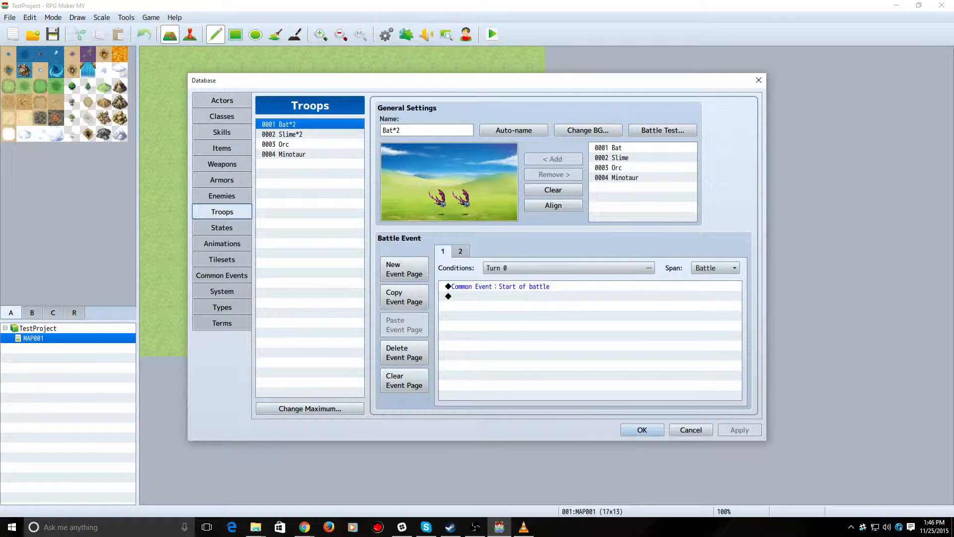
left_click(281, 134)
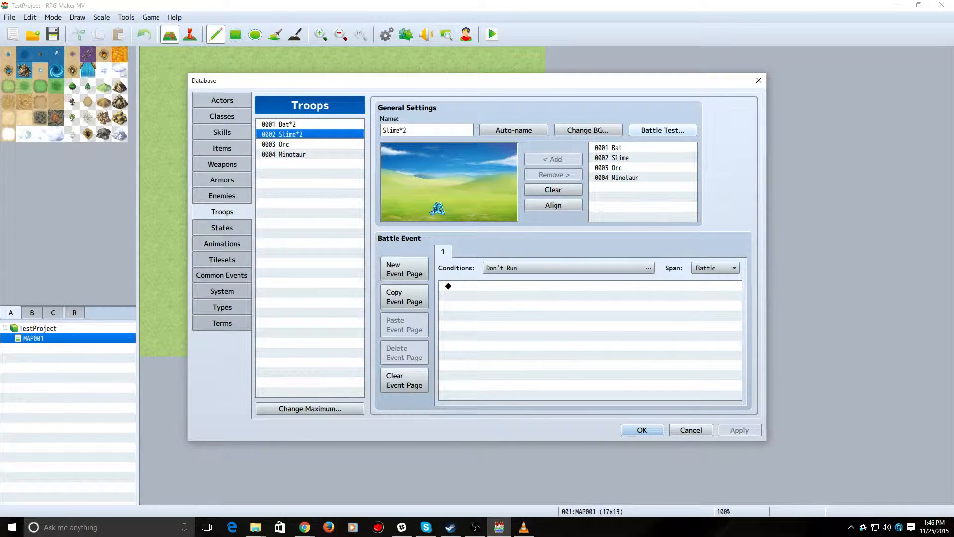
left_click(662, 129)
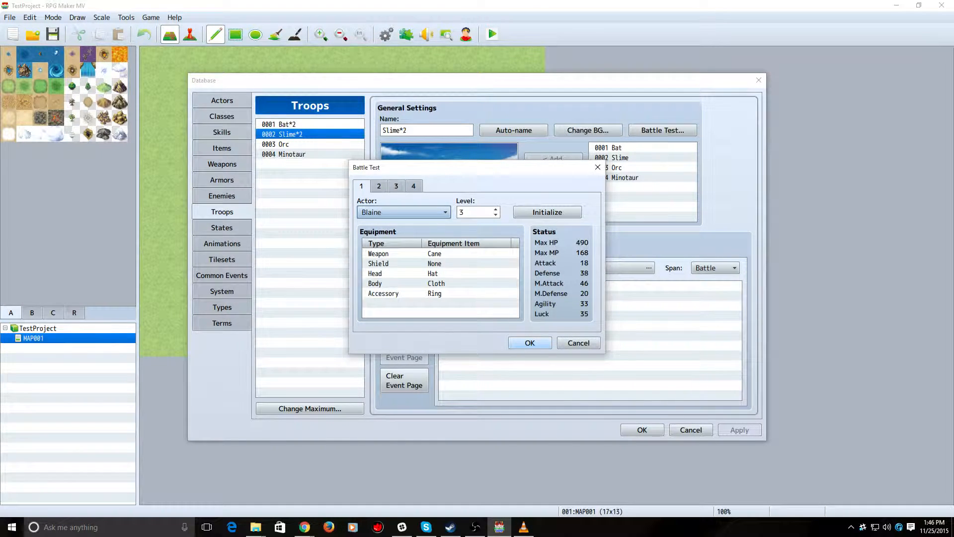
left_click(528, 342)
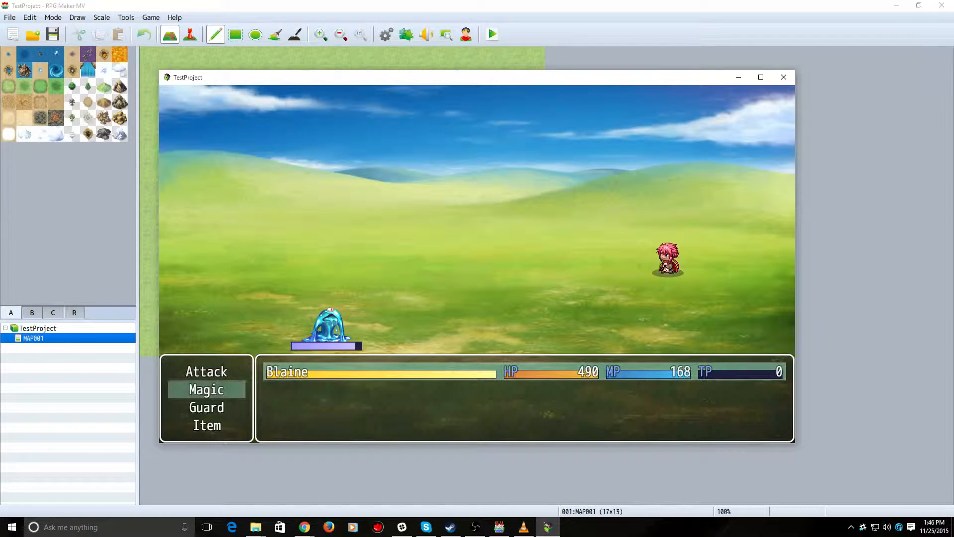
- Cast Fire on the slime repeatedly through Blaine's Magic command
left_click(207, 389)
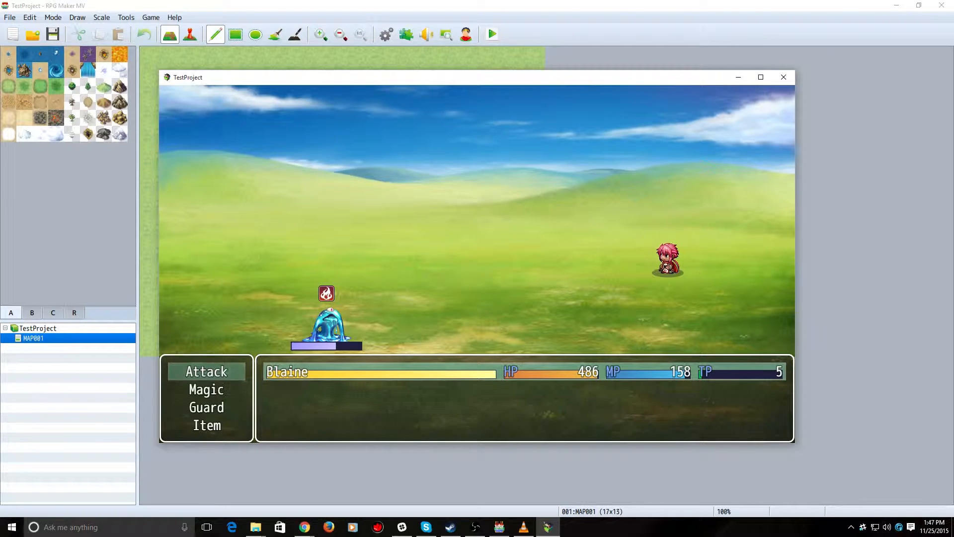
left_click(206, 390)
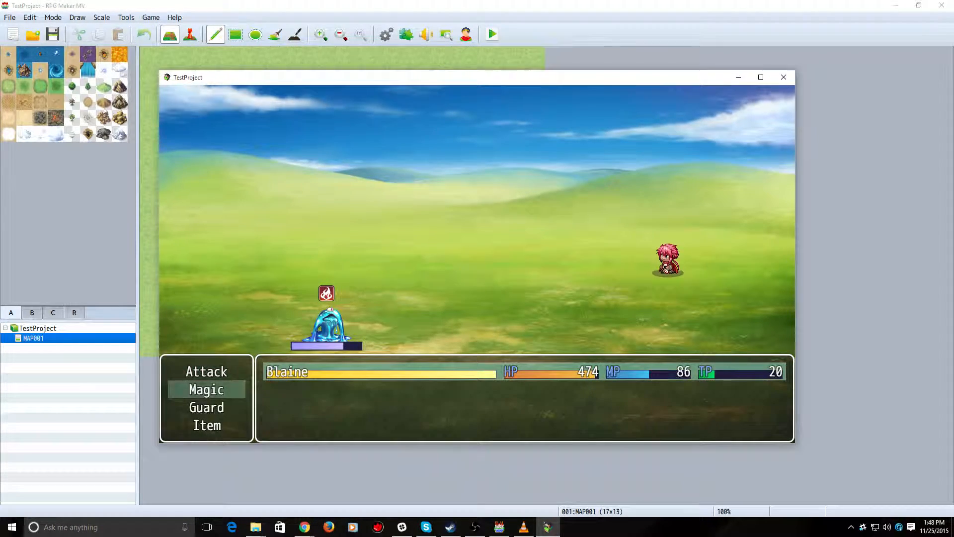
- Review the Fire and Fireball Barrage descriptions and keep casting spells on the slime
left_click(206, 388)
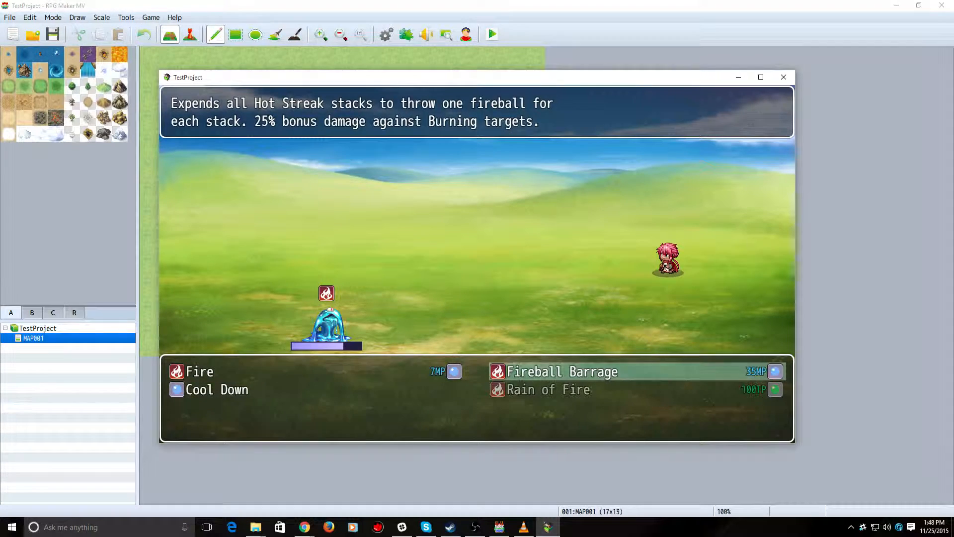
left_click(560, 370)
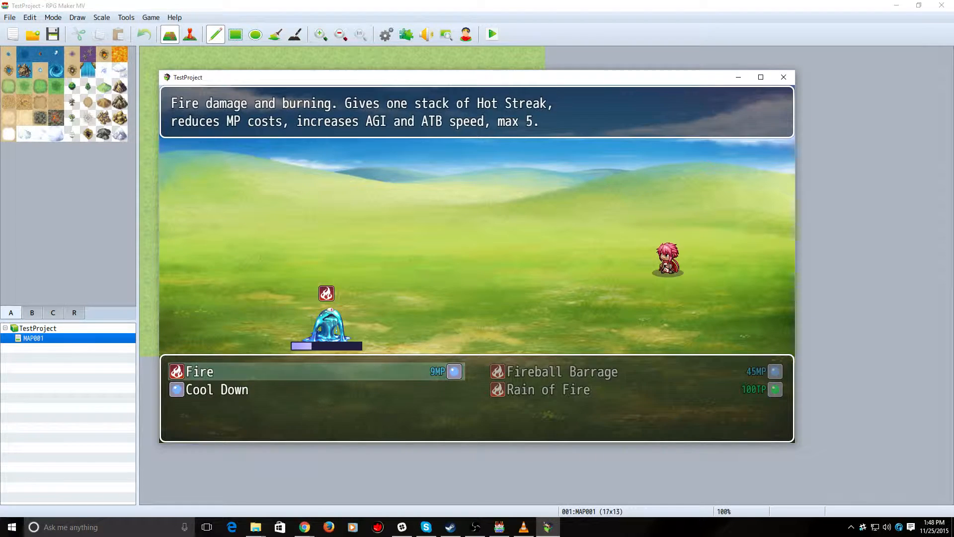
left_click(198, 370)
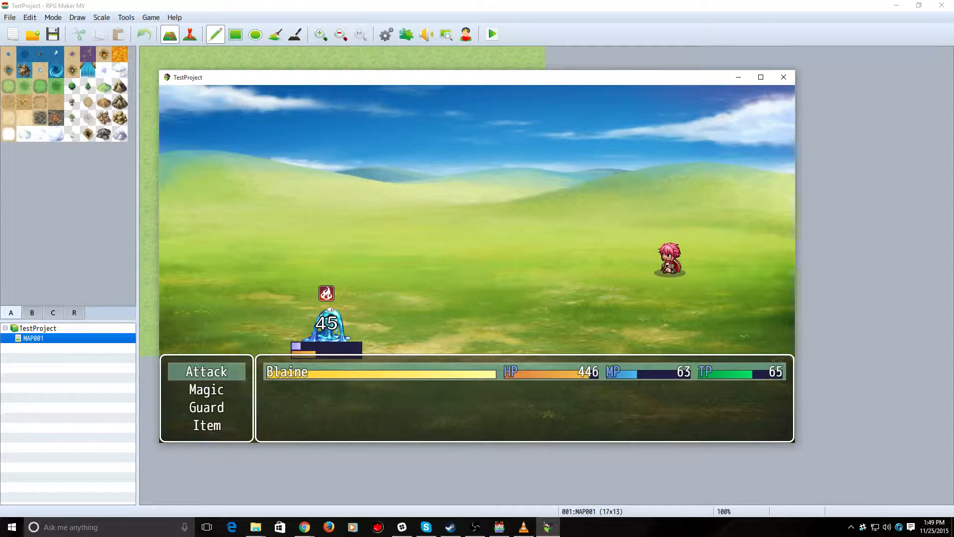
- Finish the remaining battle actions and end the test battle
left_click(206, 389)
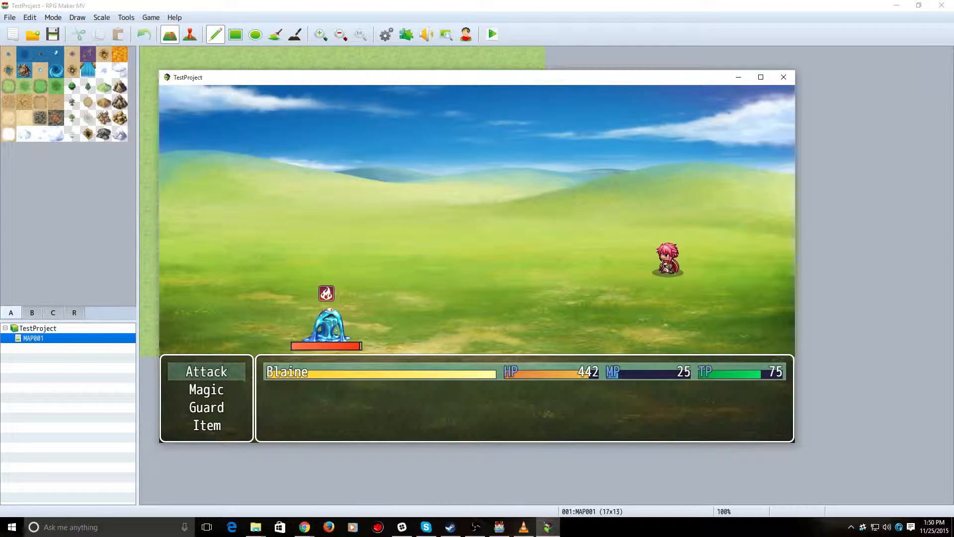
left_click(206, 407)
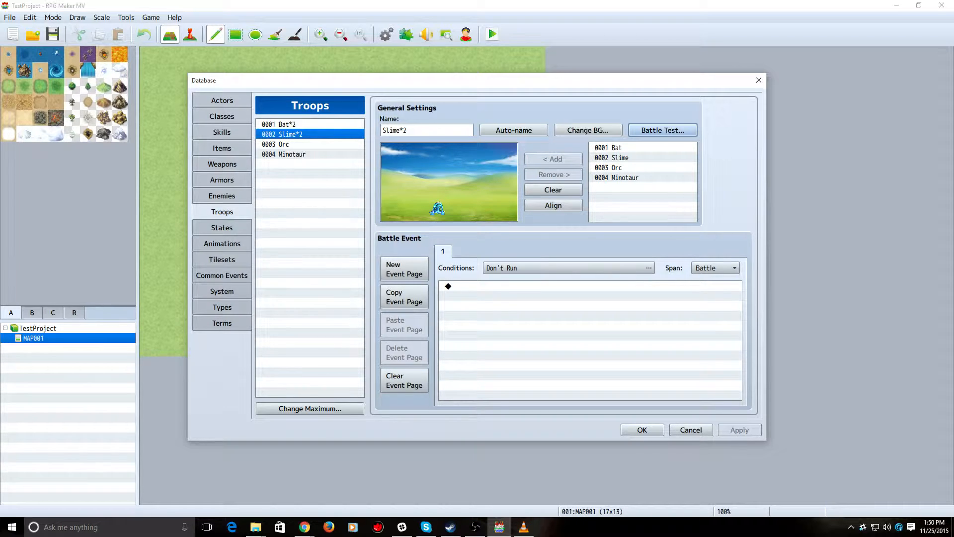
- Review the Bat*2 troop's turn-0 battle event, its whole-battle span and Start of battle call
left_click(279, 123)
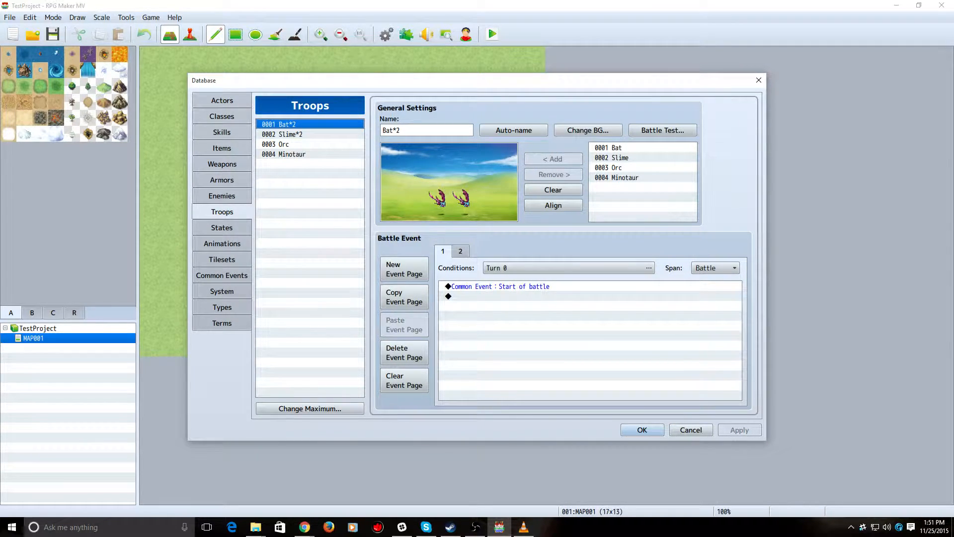
left_click(649, 268)
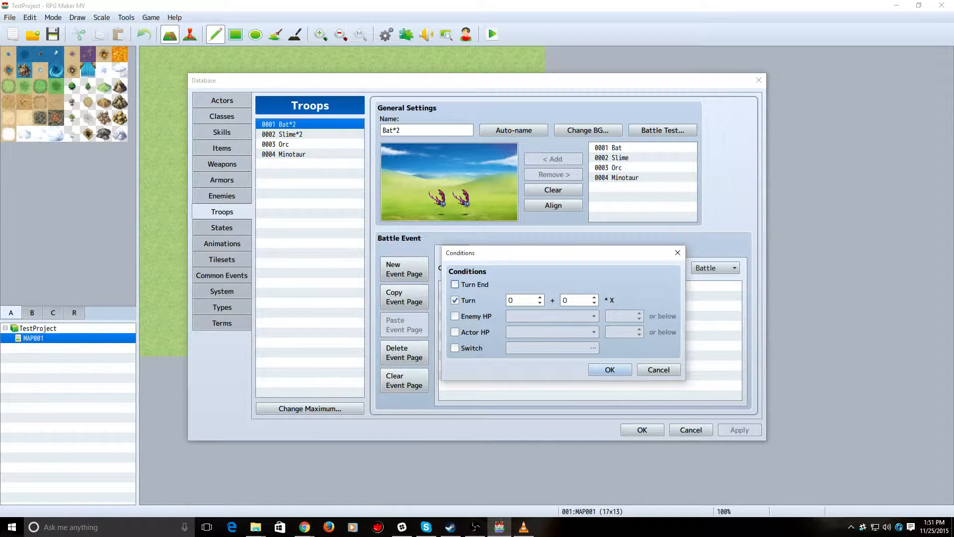
mouse_move(677, 251)
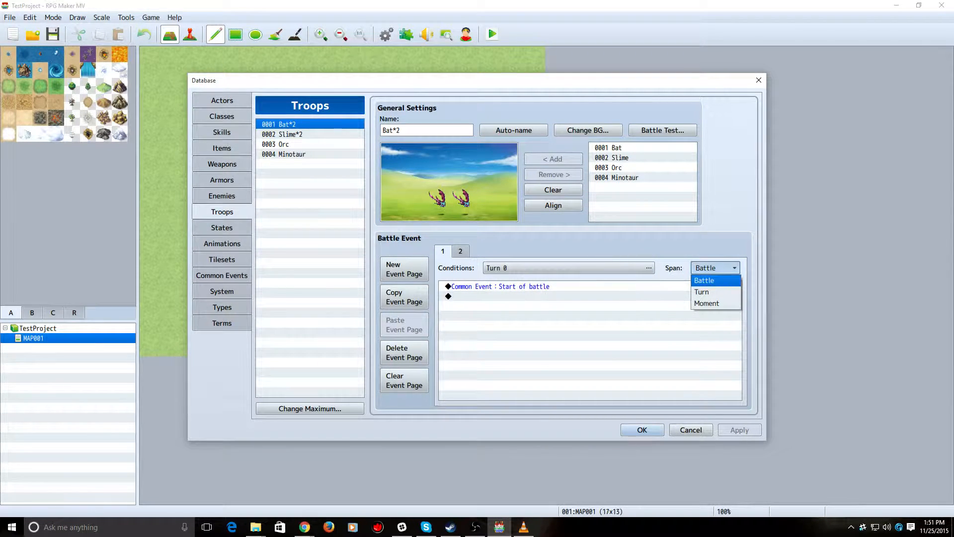
left_click(703, 280)
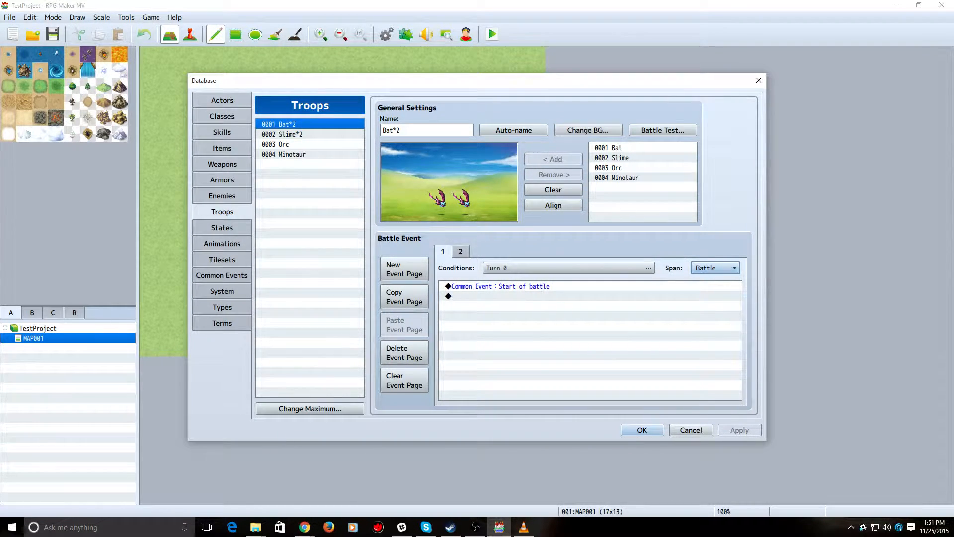
left_click(499, 287)
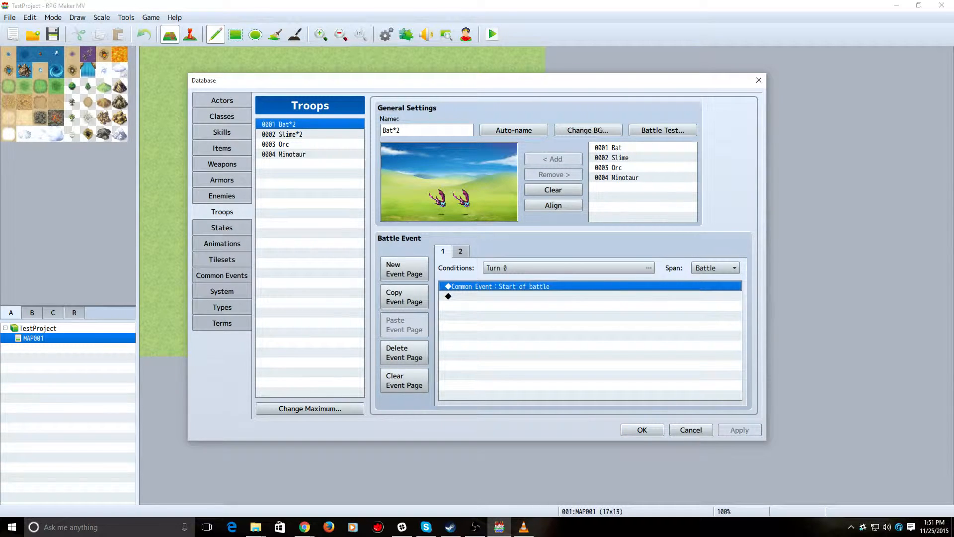
- Browse the Hot Streak and Start of battle common events and select Reset Hot Streak
left_click(222, 275)
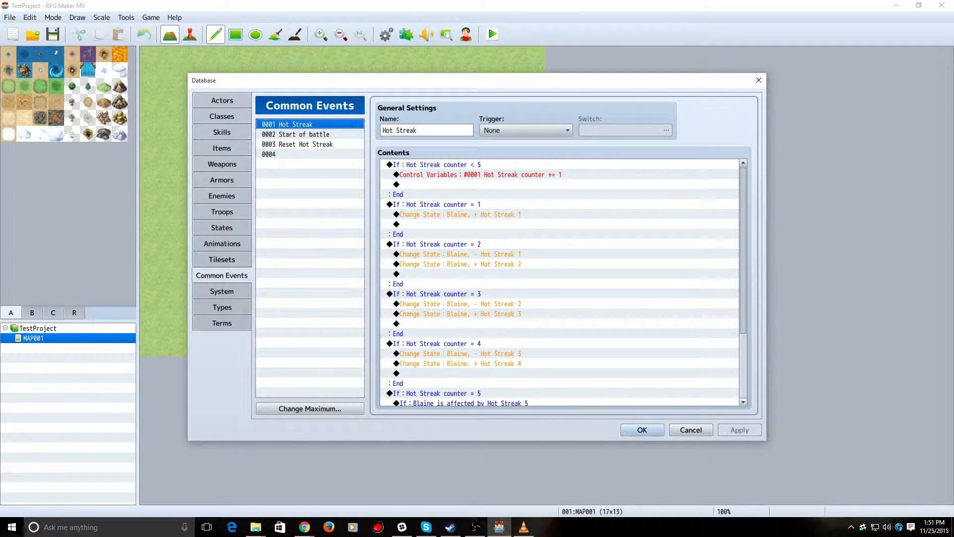
left_click(295, 134)
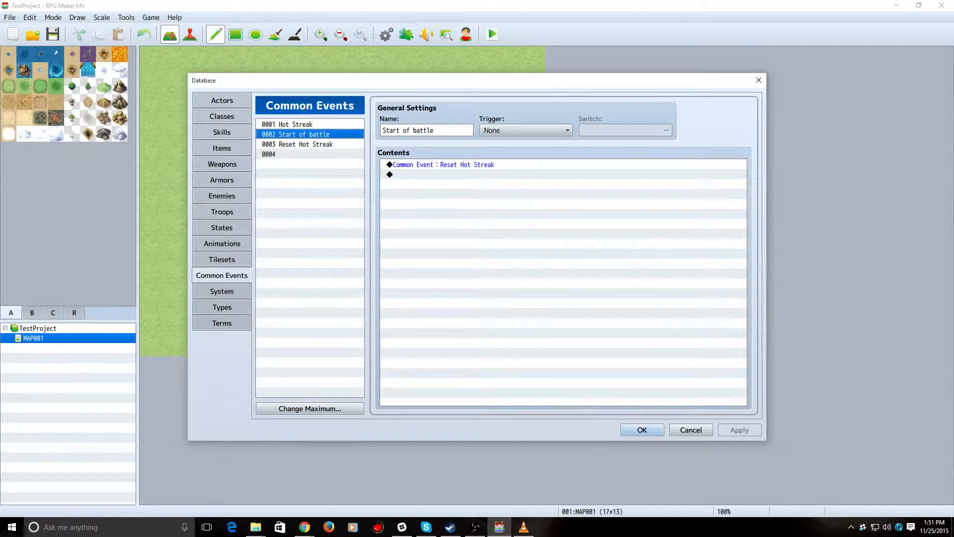
left_click(298, 144)
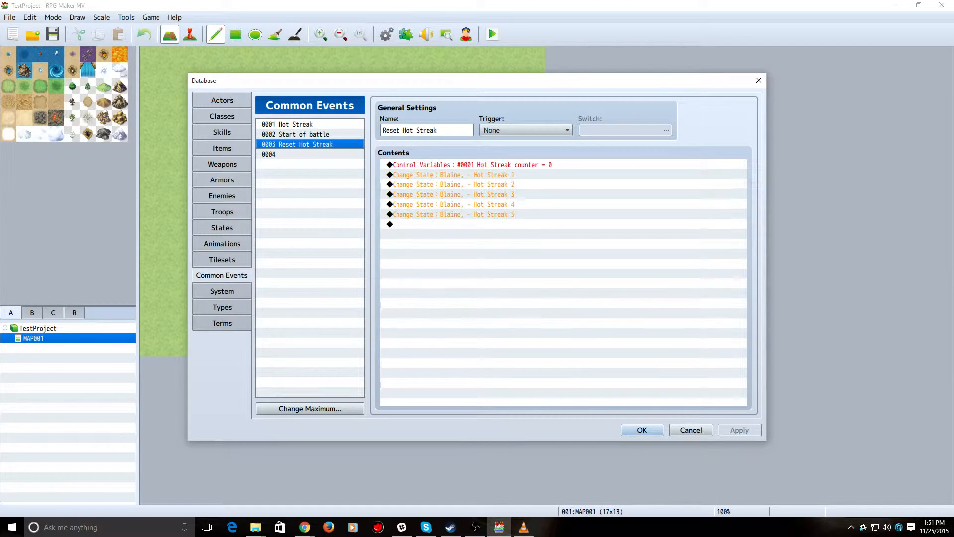
left_click(471, 164)
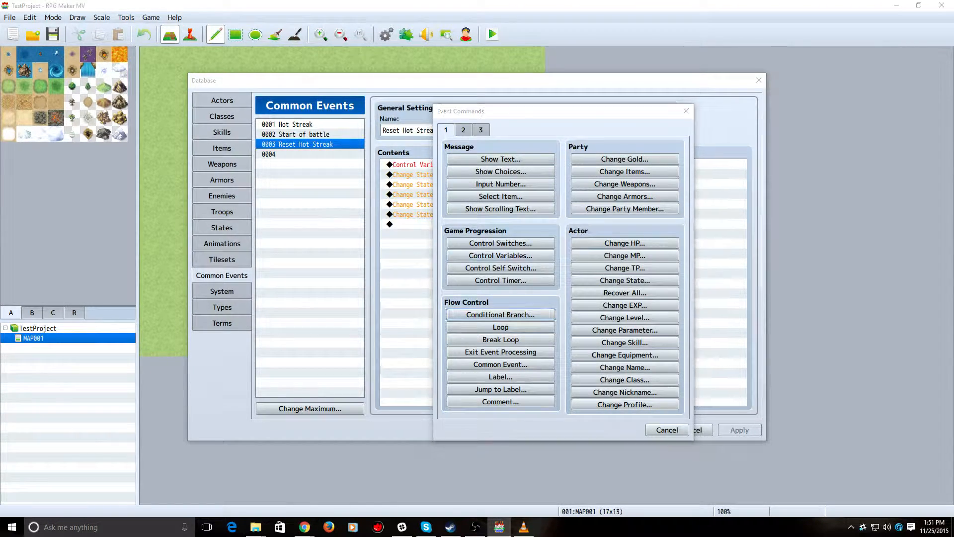
- Inspect the Control Variables command zeroing the Hot Streak counter, leaving it unchanged
left_click(500, 255)
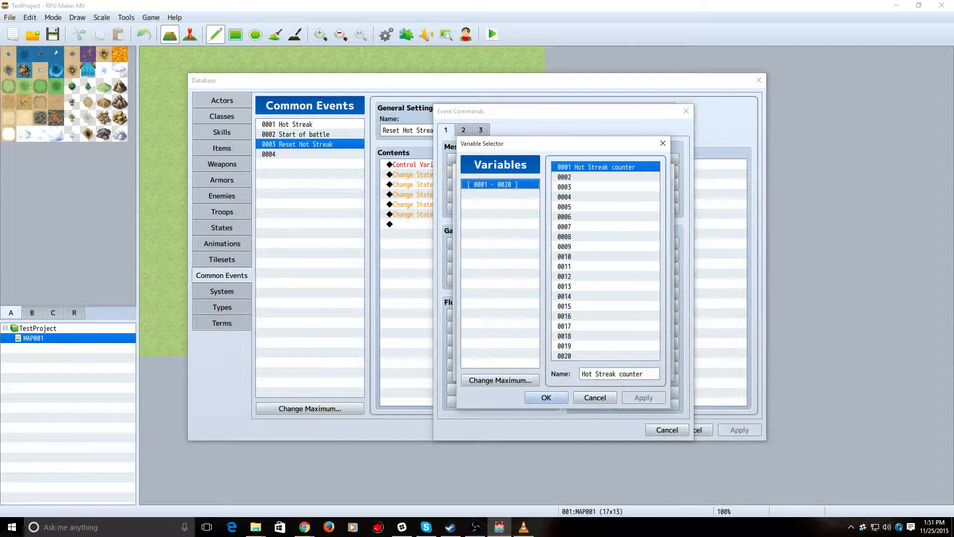
left_click(545, 396)
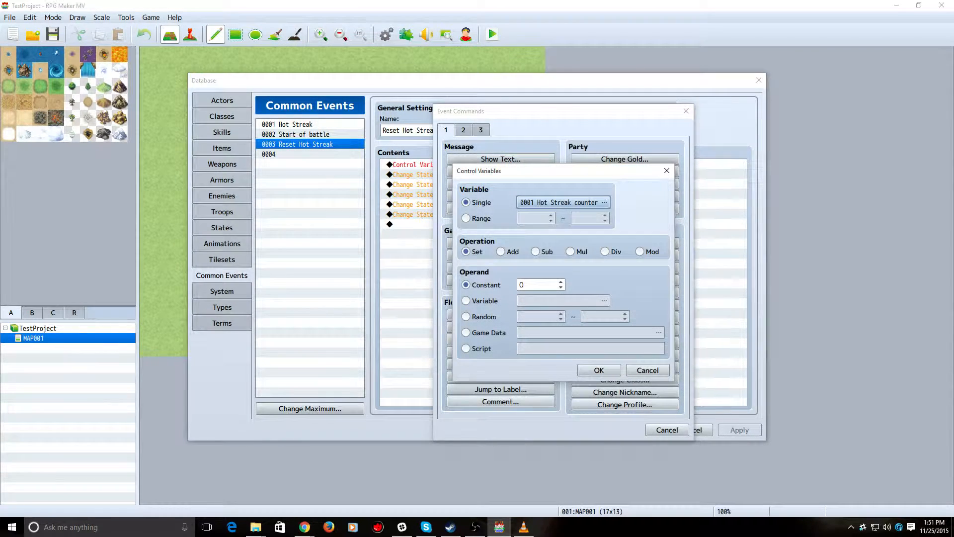
left_click(646, 369)
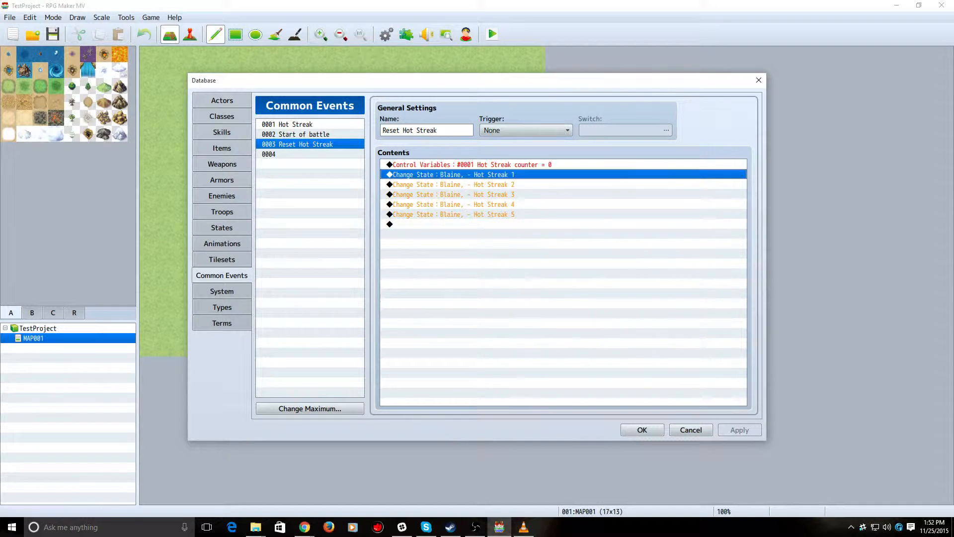
left_click(453, 214)
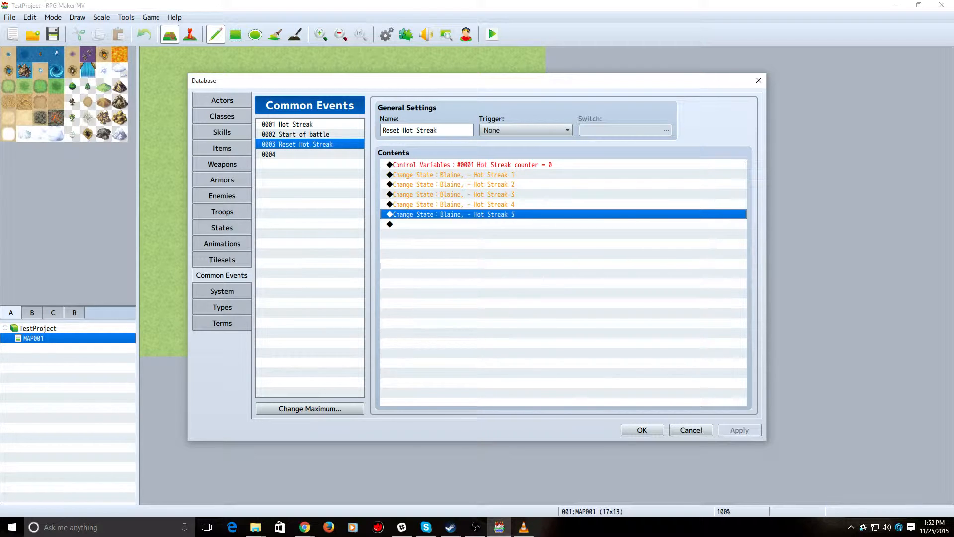
left_click(453, 194)
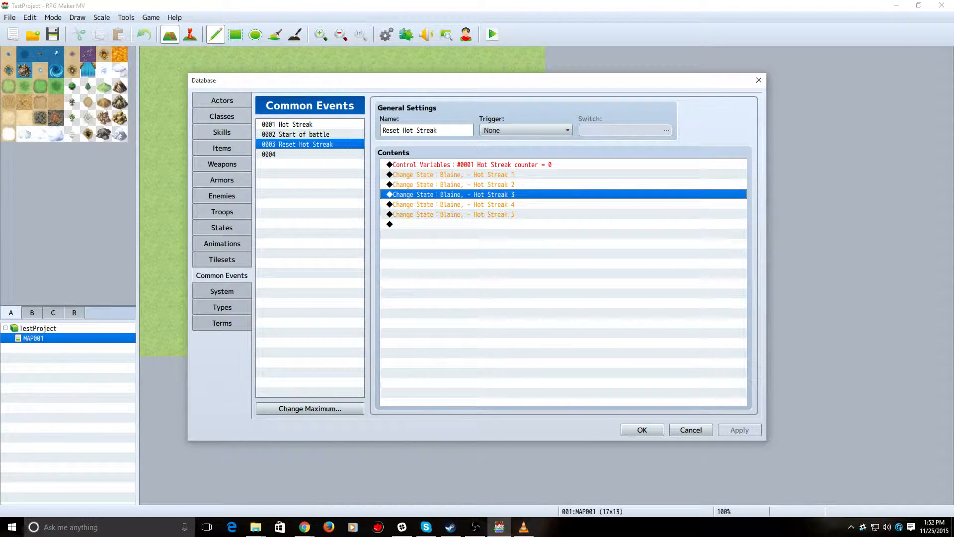
- View the Hot Streak 5 state with Agility 125% and removal at battle end
left_click(222, 227)
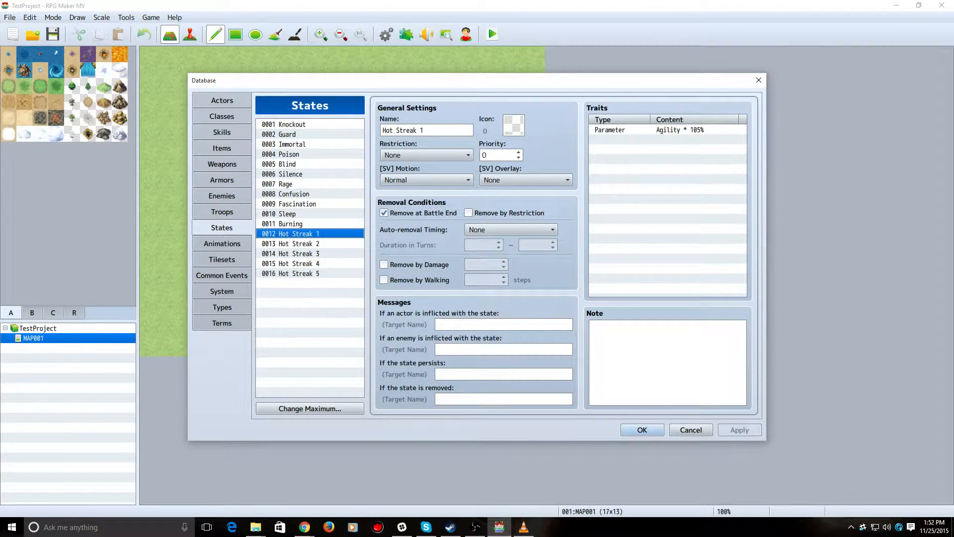
left_click(290, 273)
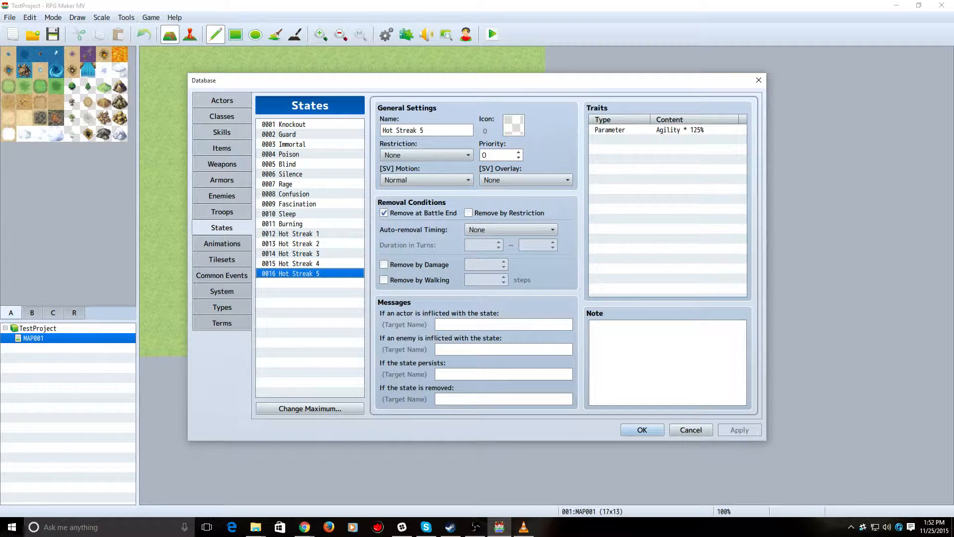
- View the Fire skill with its Hot Streak event effect, Burning state and MP cost note
left_click(222, 131)
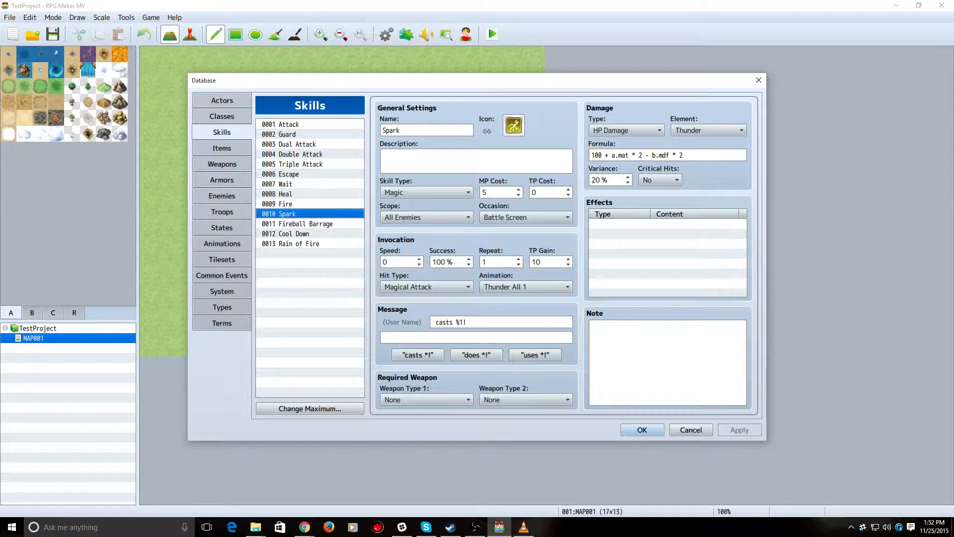
left_click(277, 204)
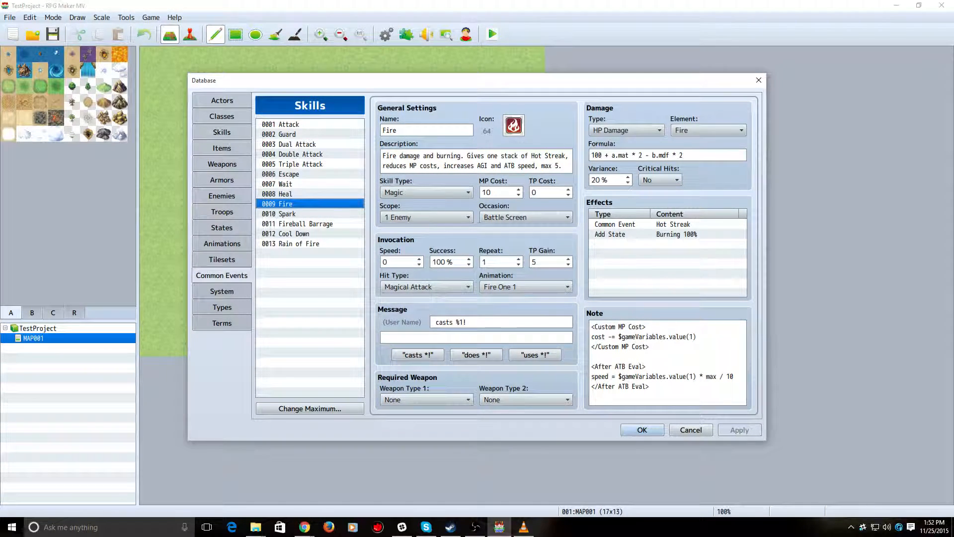
- Inspect the Hot Streak event's counter-below-5 condition without changing it
left_click(222, 275)
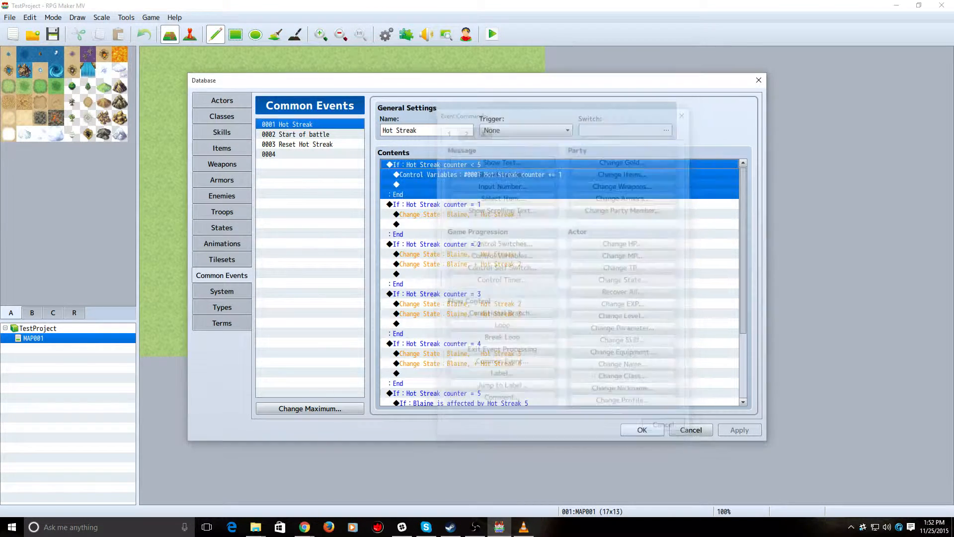
double_click(434, 164)
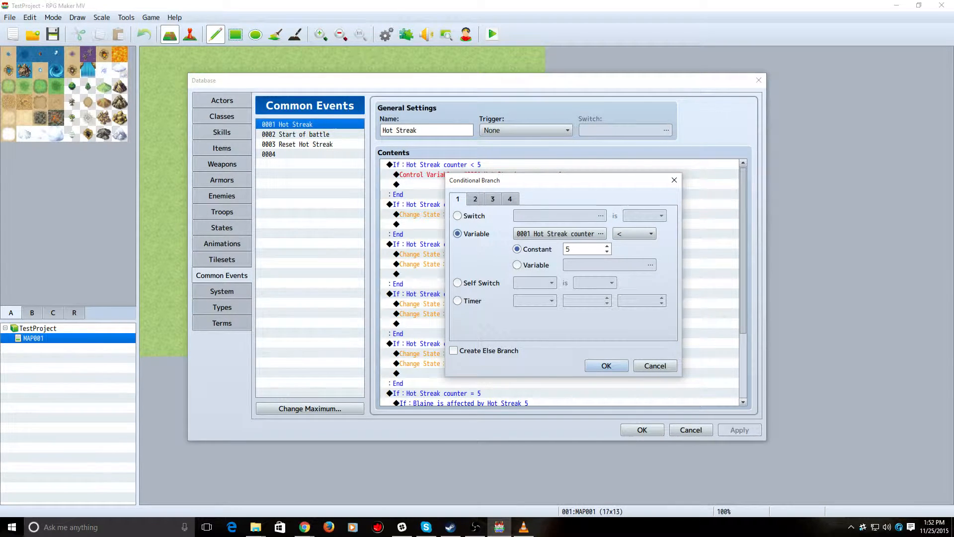
left_click(605, 365)
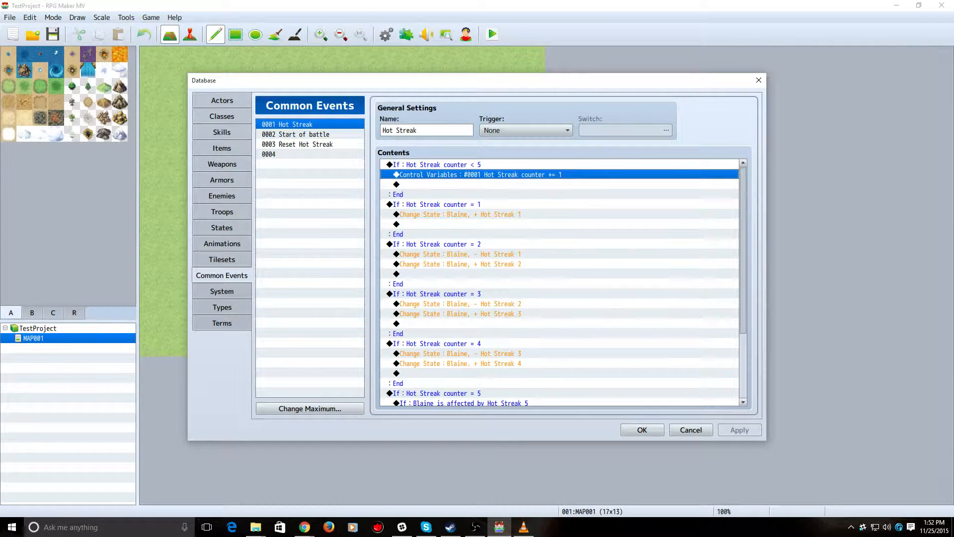
left_click(459, 215)
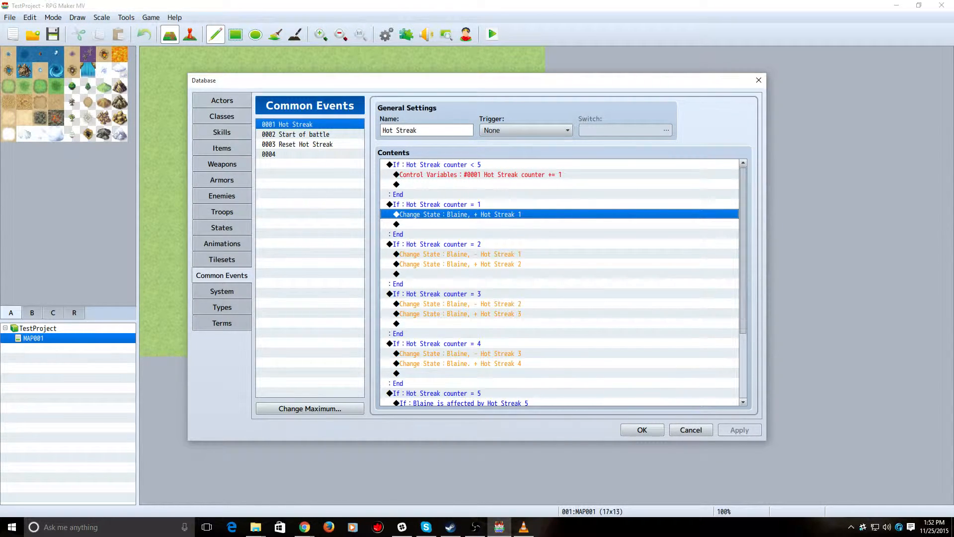
double_click(437, 203)
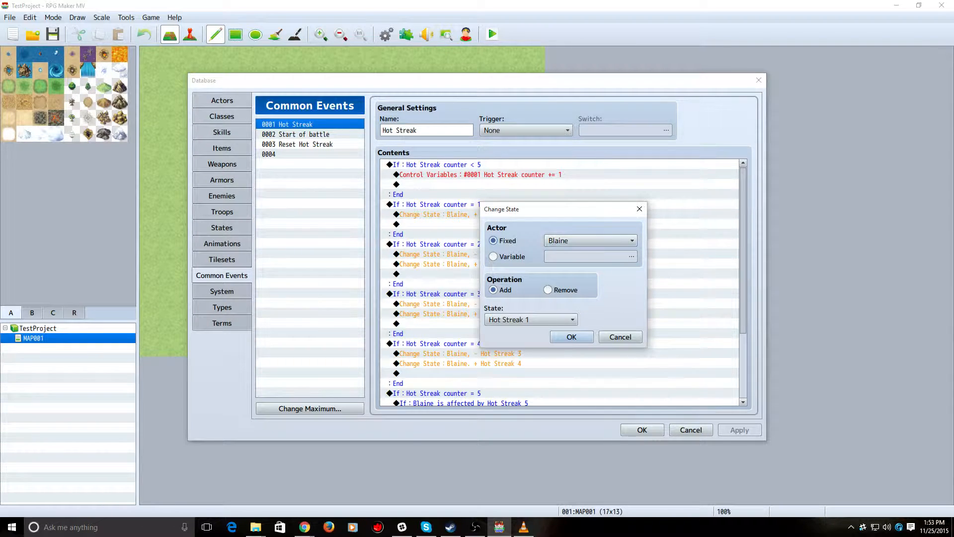
left_click(571, 319)
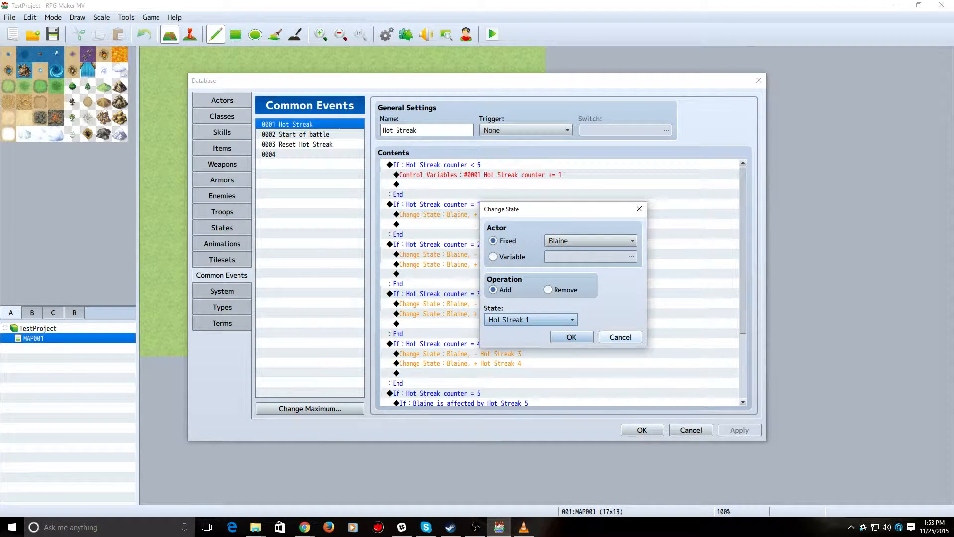
left_click(570, 336)
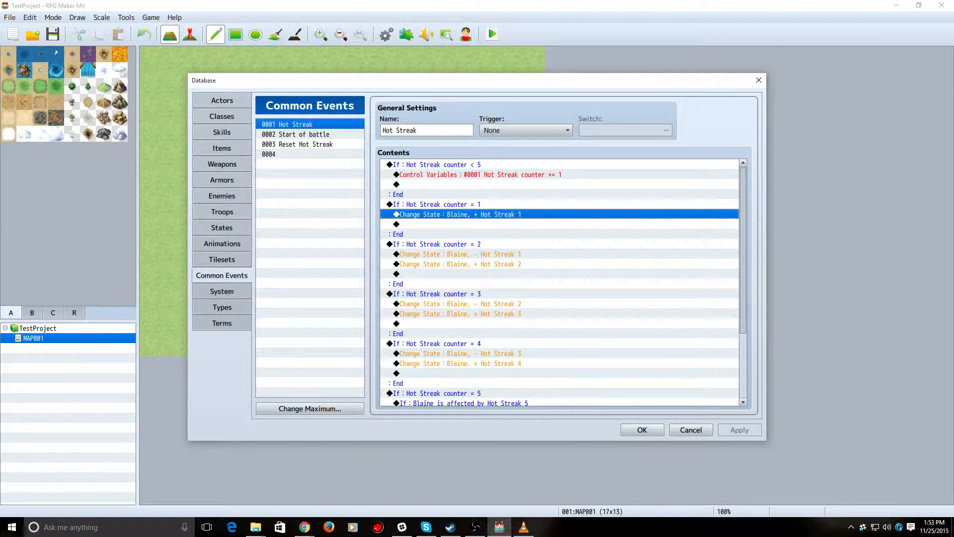
double_click(458, 214)
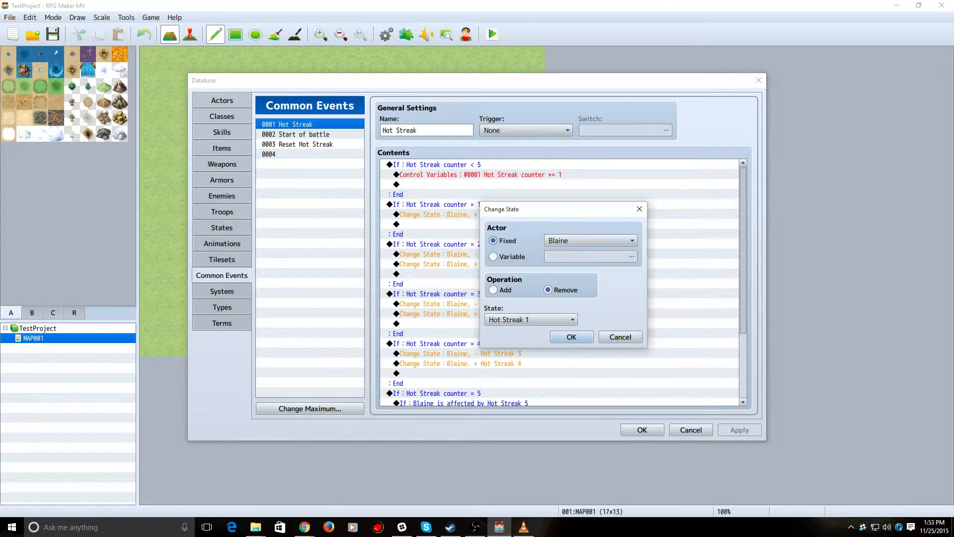
left_click(493, 289)
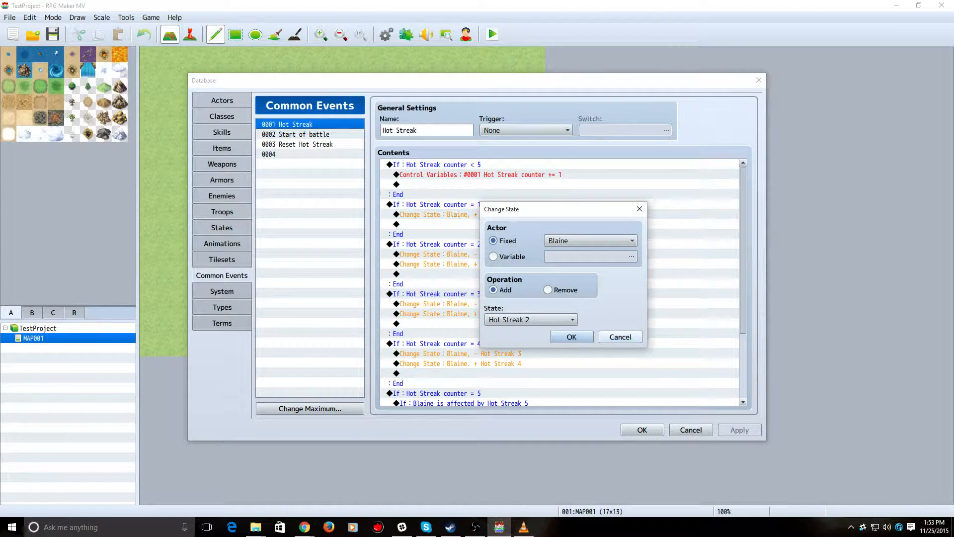
left_click(571, 337)
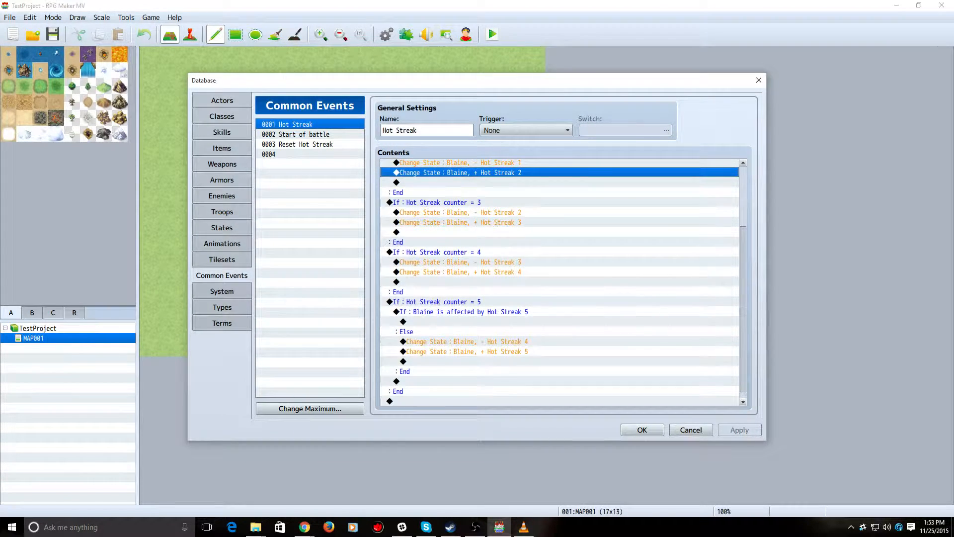
- Inspect the 'Blaine is affected by Hot Streak 5' branch unchanged and return to the Fire skill
left_click(462, 311)
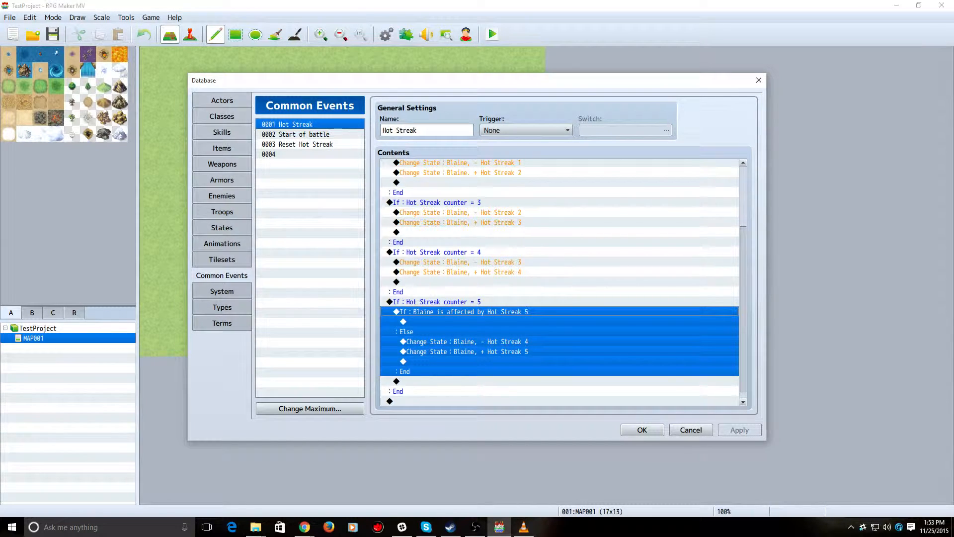
double_click(462, 311)
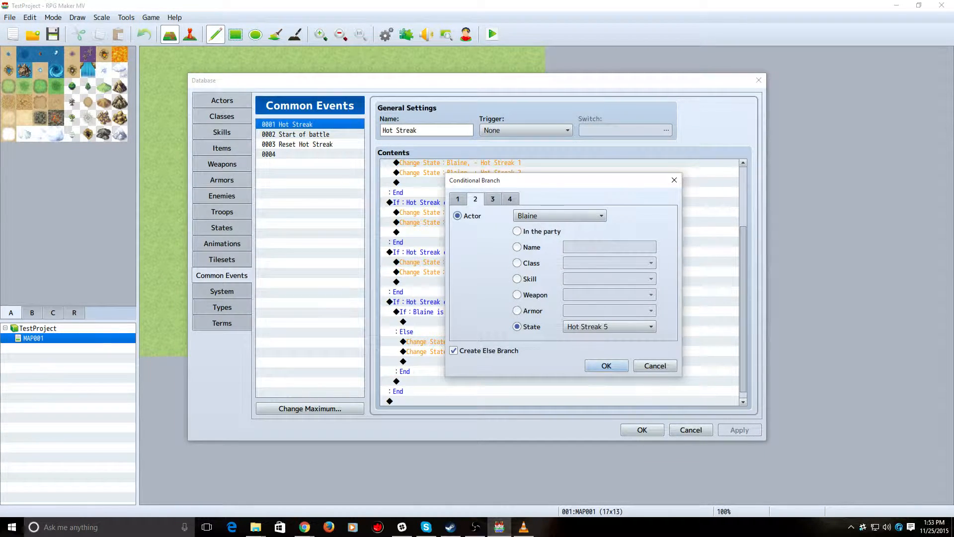
left_click(605, 365)
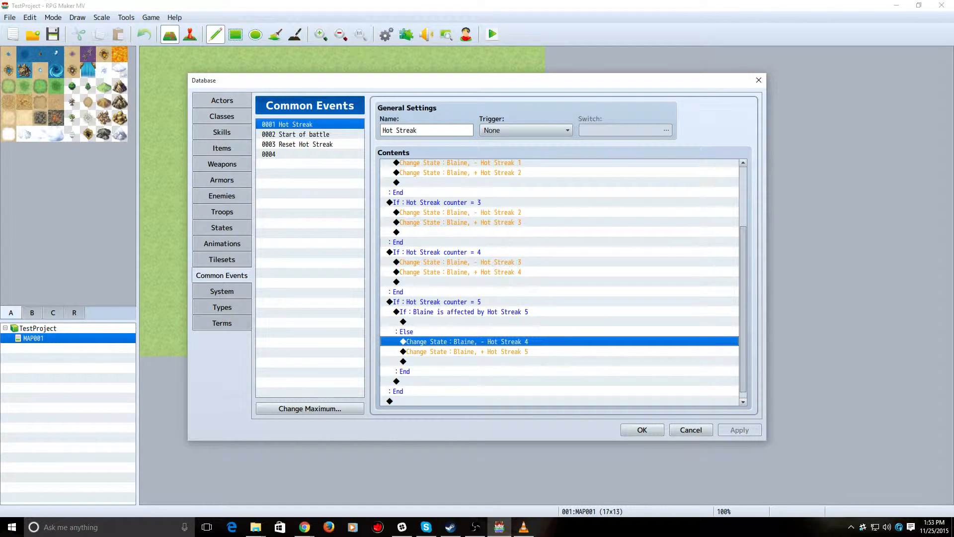
left_click(467, 351)
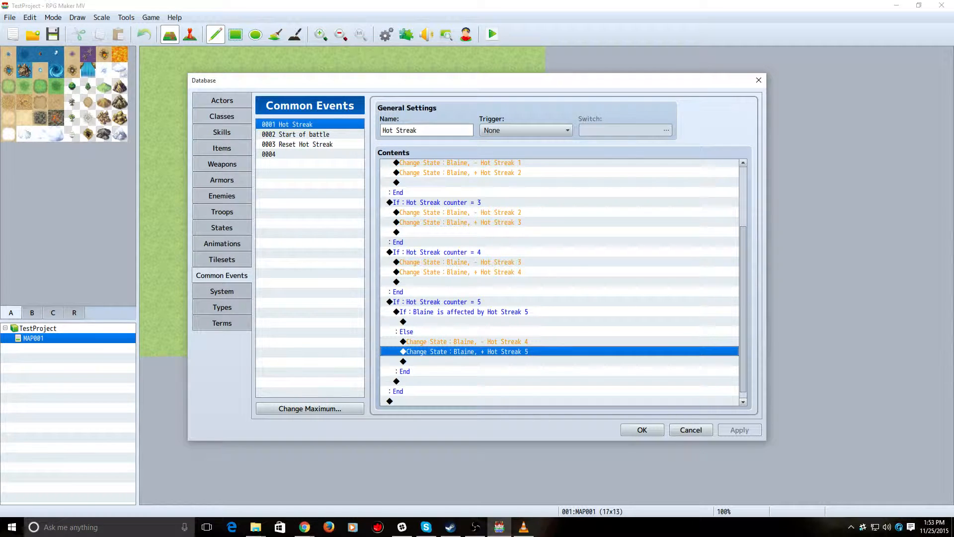
left_click(221, 132)
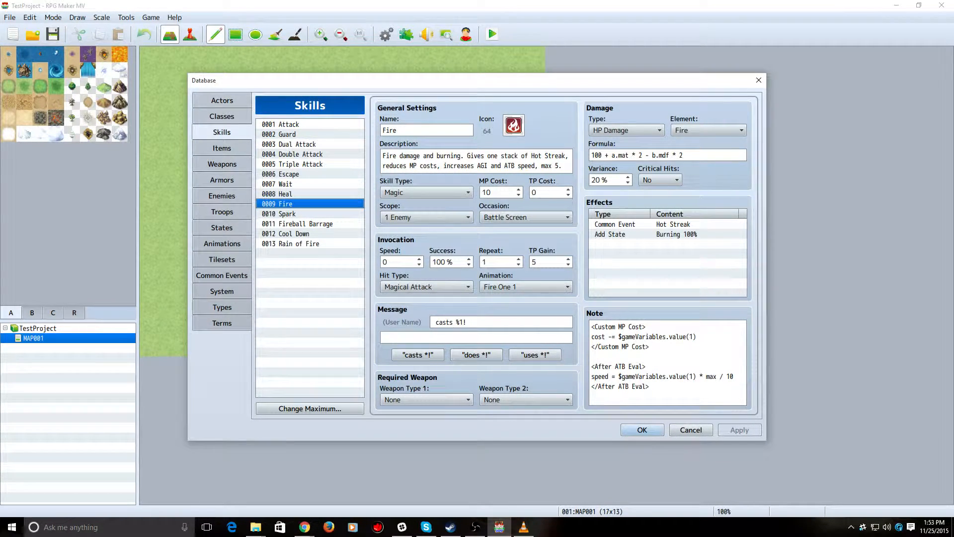
- Review the 0011 Fireball Barrage skill and compare it with the Fire skill entry
left_click(298, 224)
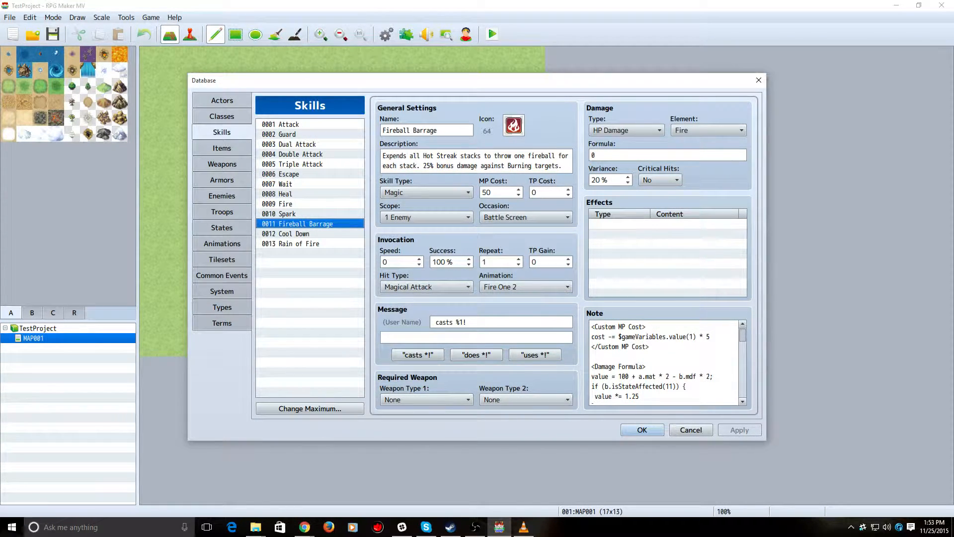
left_click(277, 204)
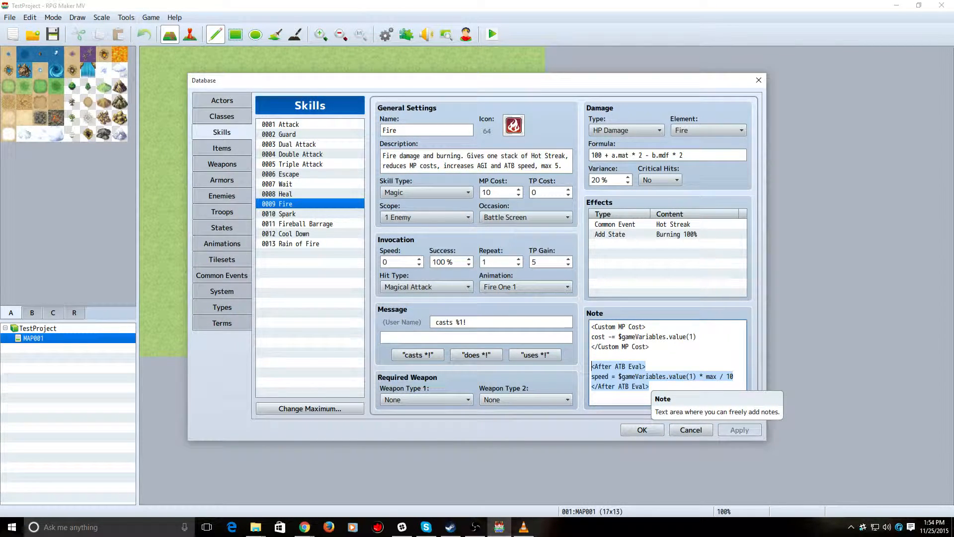
left_click(297, 224)
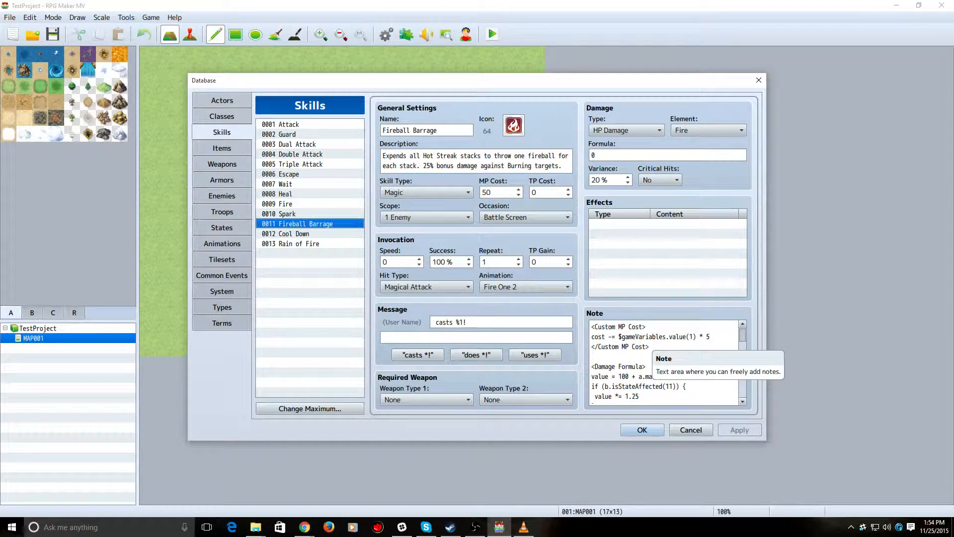
left_click(663, 375)
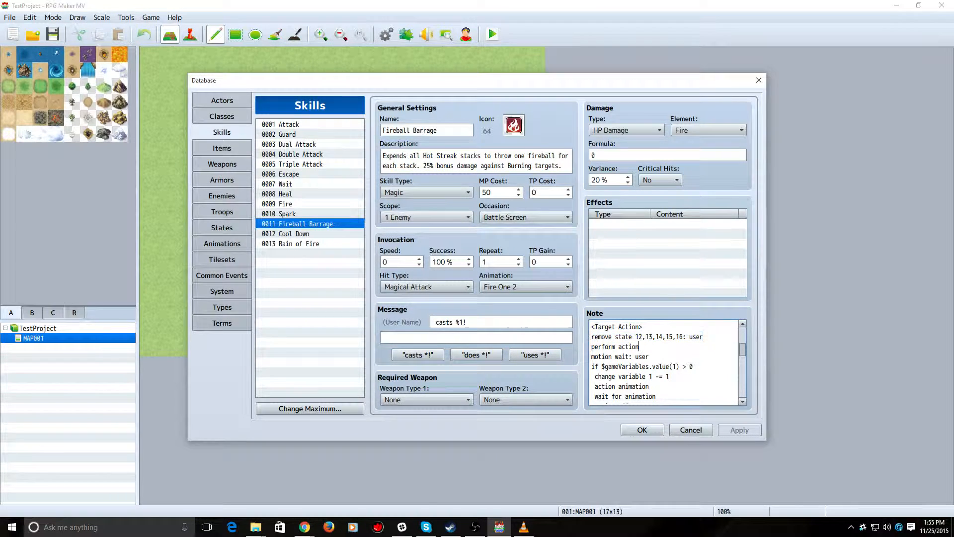
left_click(649, 356)
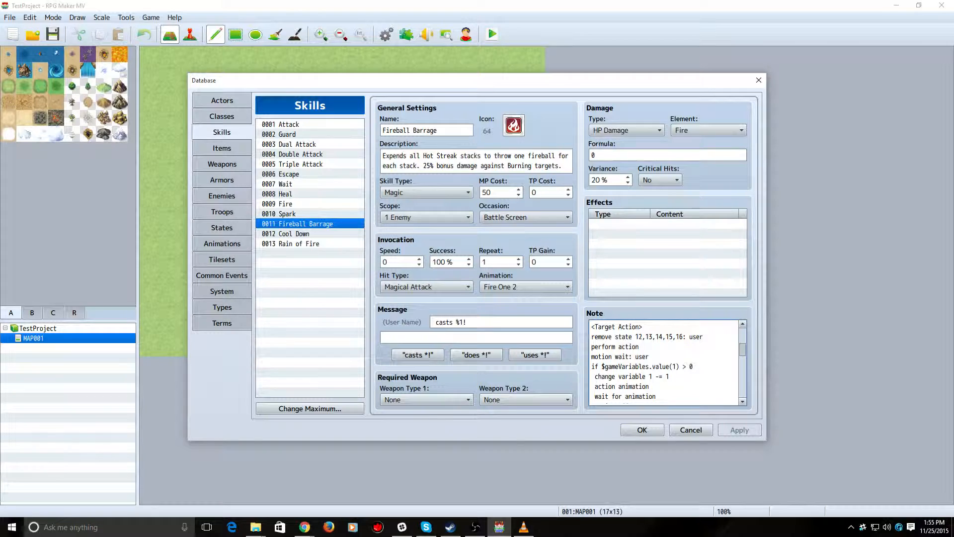
scroll("down", 3)
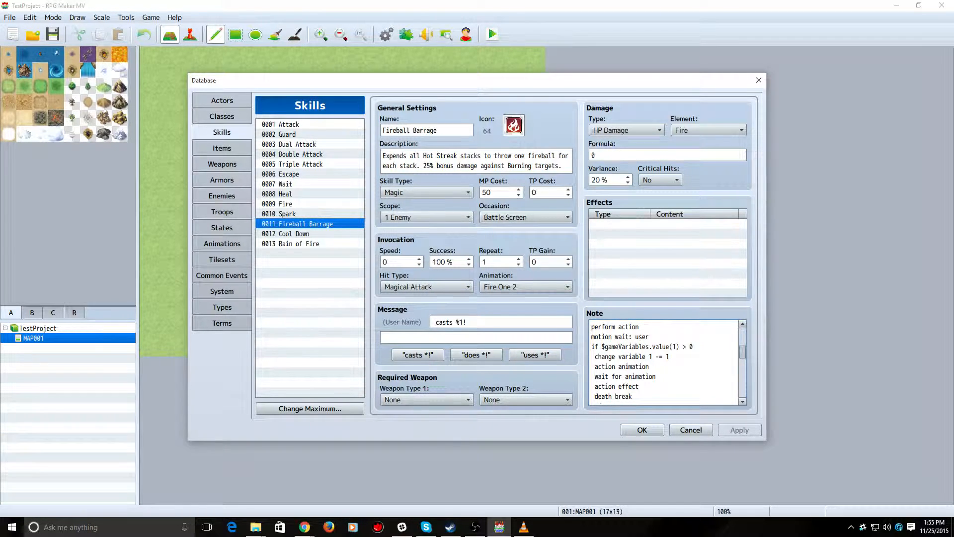
scroll("down", 3)
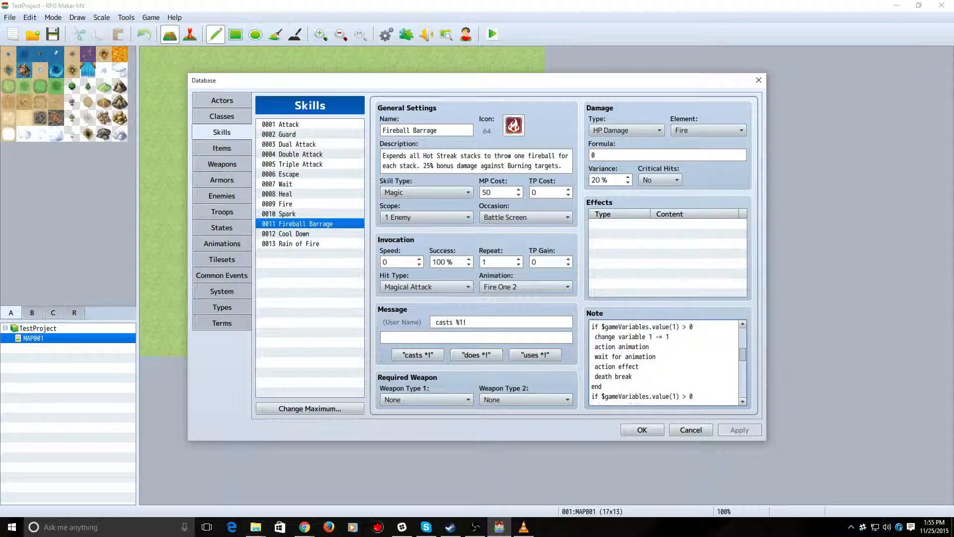
double_click(642, 337)
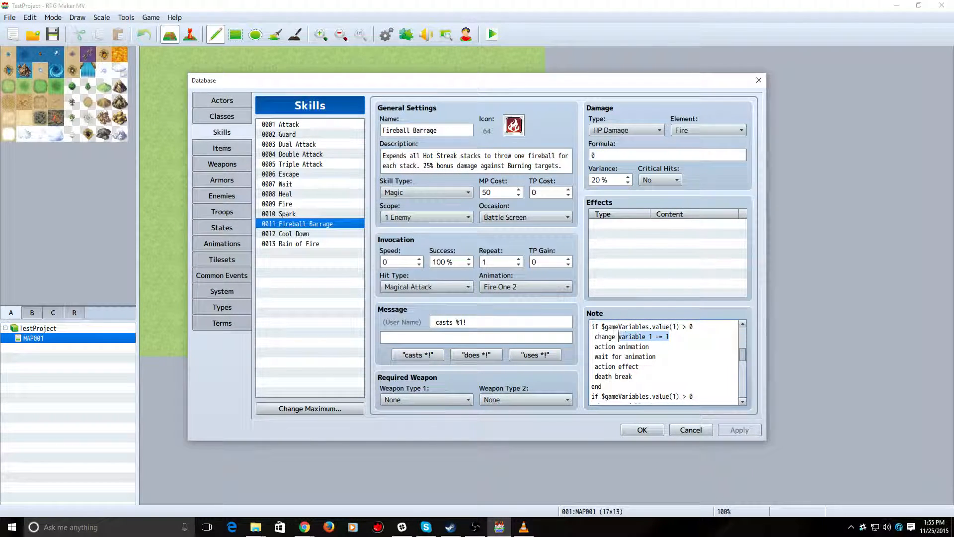
left_click(649, 346)
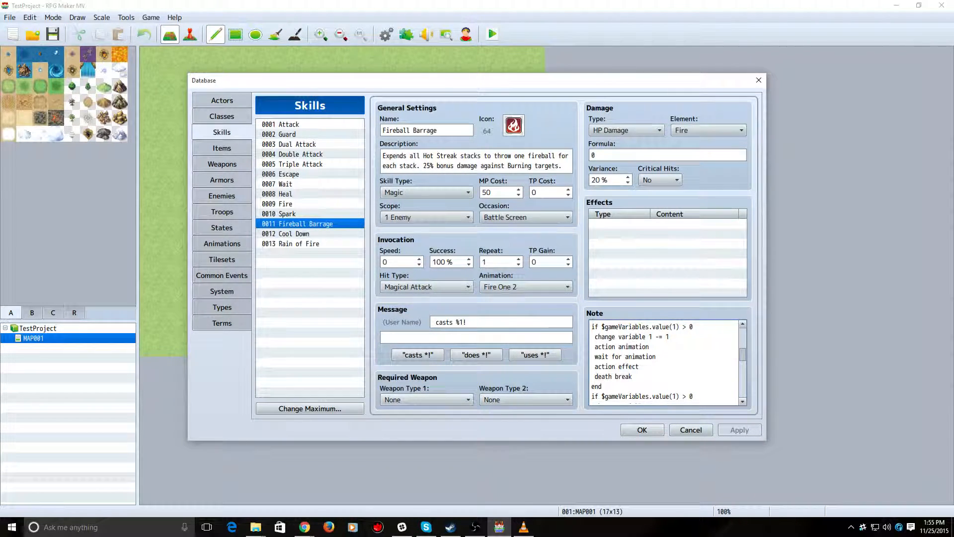
left_click(656, 356)
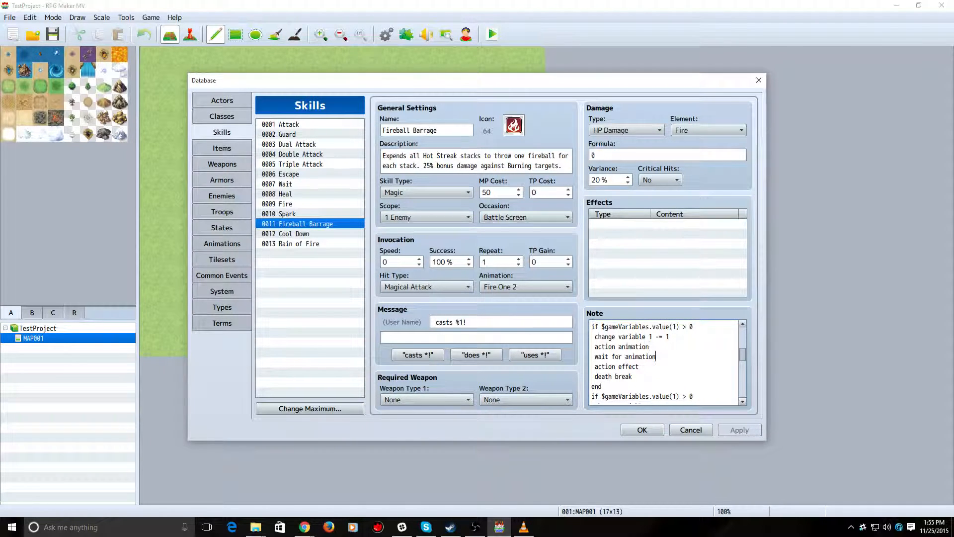